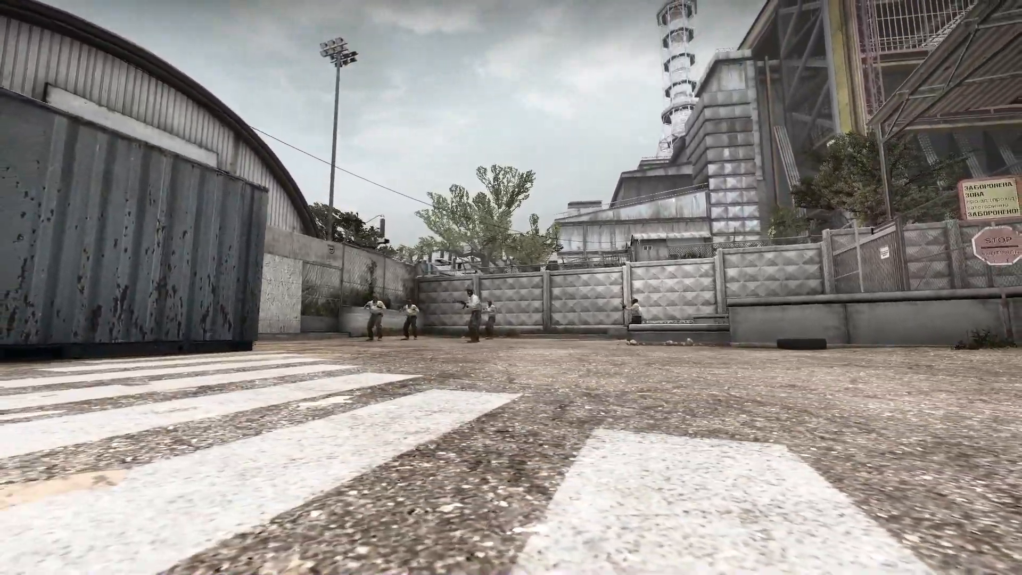
mouse_move(511, 288)
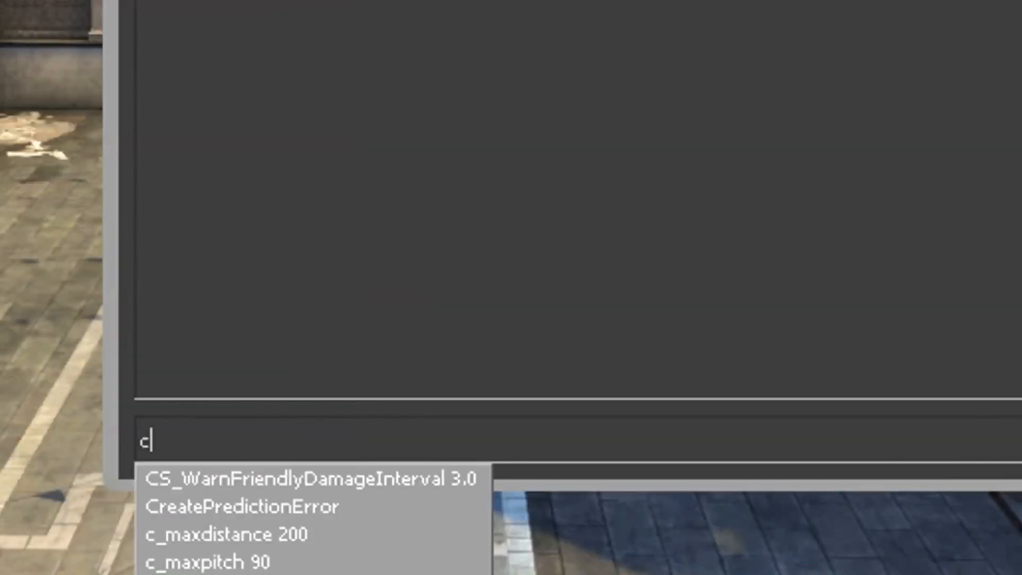
- Enter cl_draw_only_deathnotices 1 so the HUD shows only death notices
type("cl_draw_only_deathnotices 1")
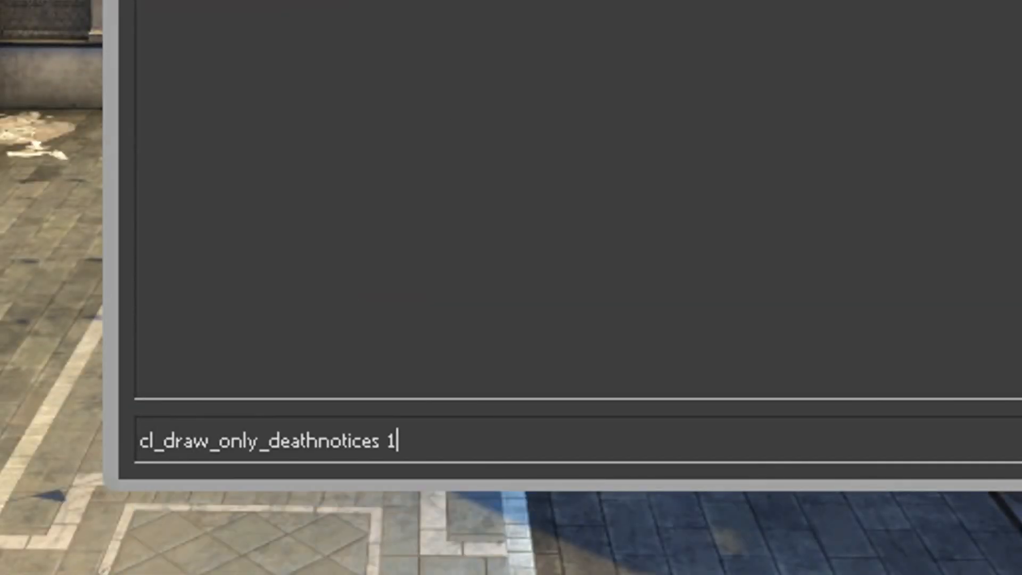
key("Return")
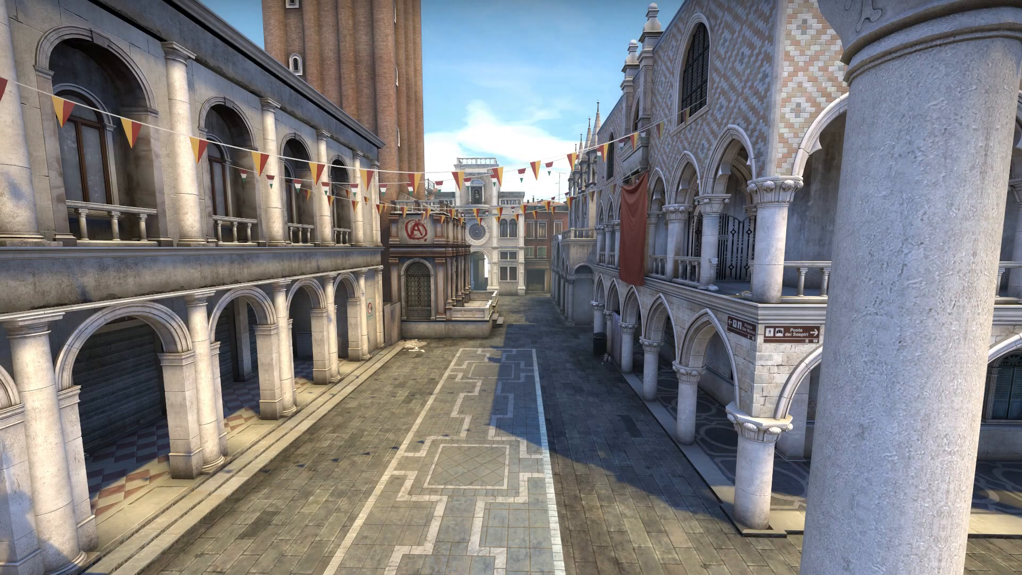
mouse_move(511, 287)
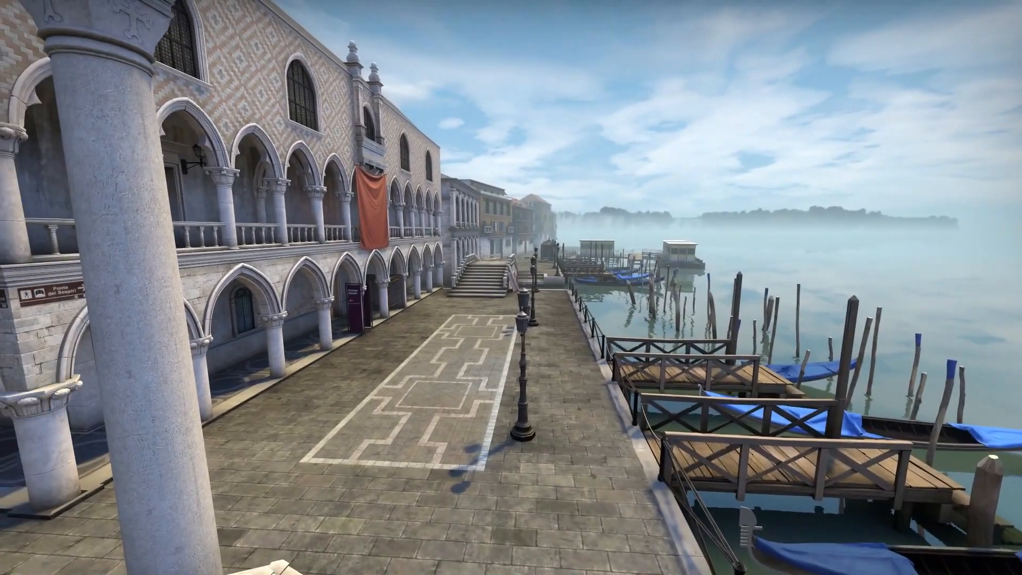
type("spec_pos")
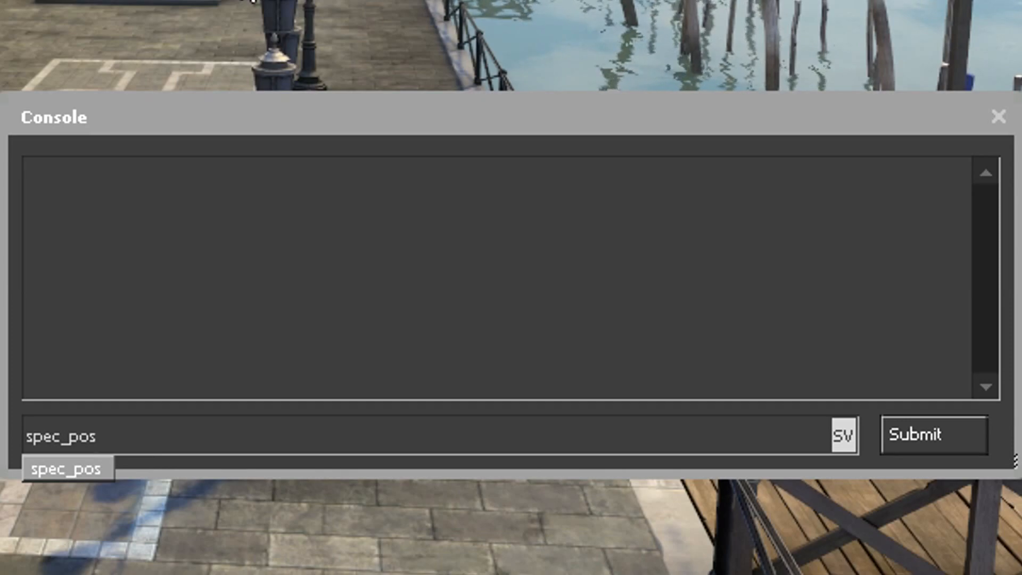
- Log camera position and angles with spec_pos at two different viewpoints
left_click(933, 434)
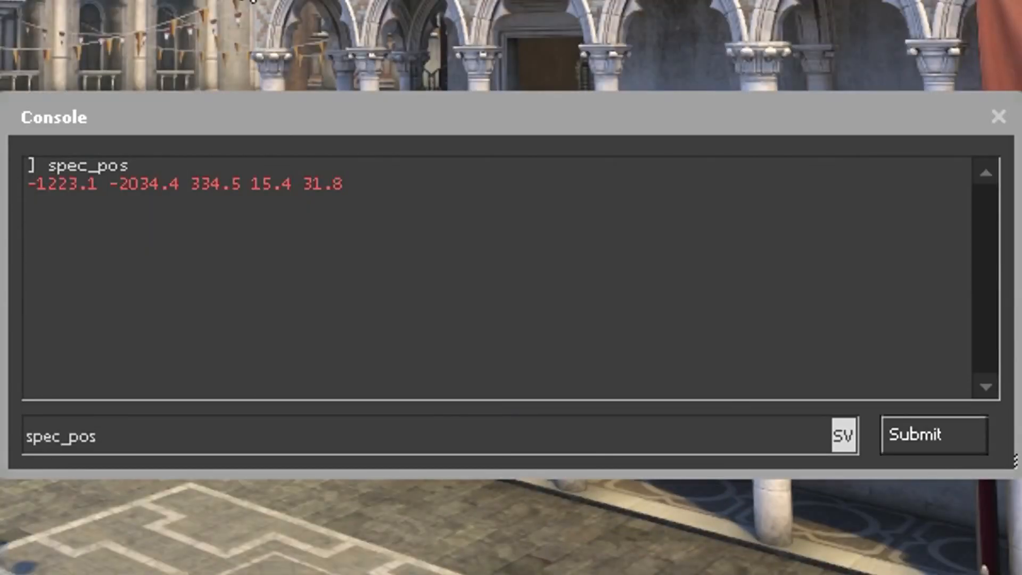
left_click(932, 435)
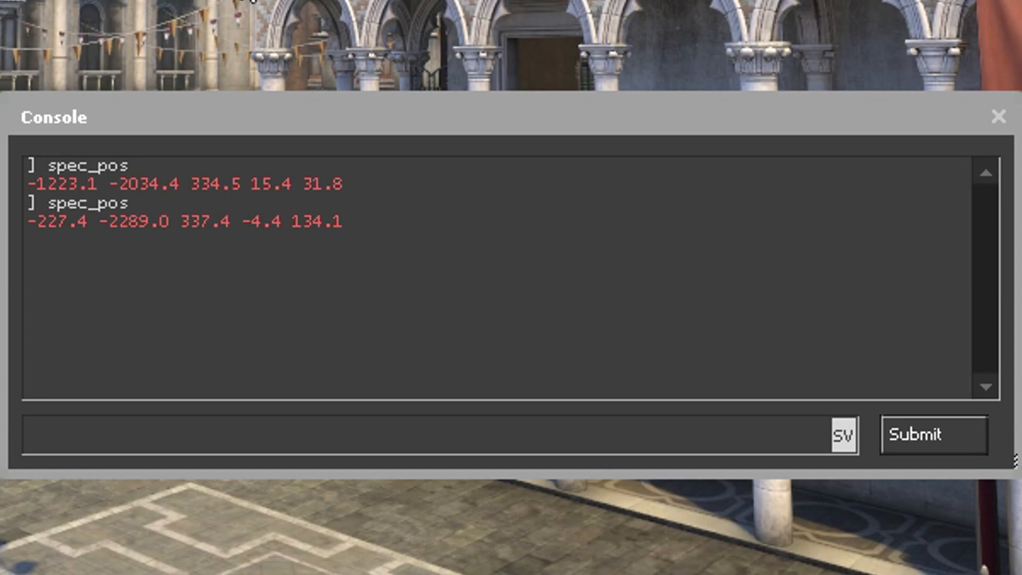
type("spec_goto -1223.1 -2034.4 334.5 15.4 31.8")
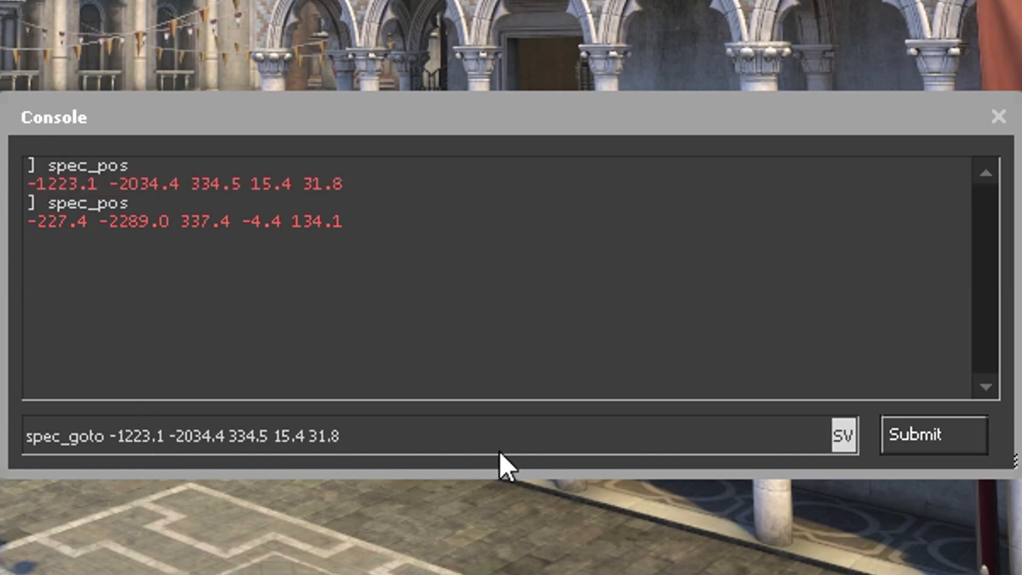
- Chain spec_lerpto -227.4 -2289.0 337.4 -4.4 134.1 with timing values after spec_goto
type(";")
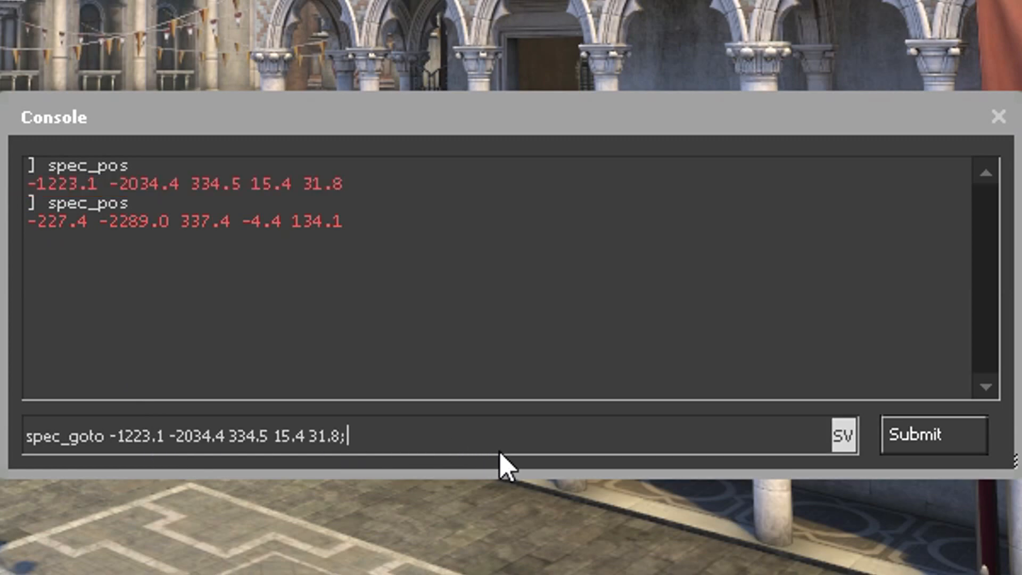
type("spec_le")
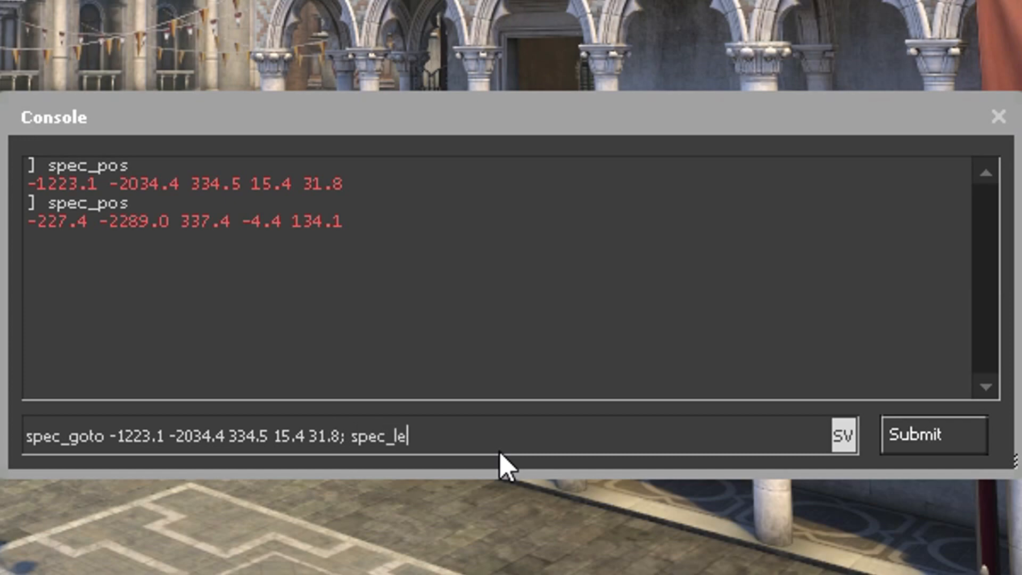
type("rpto")
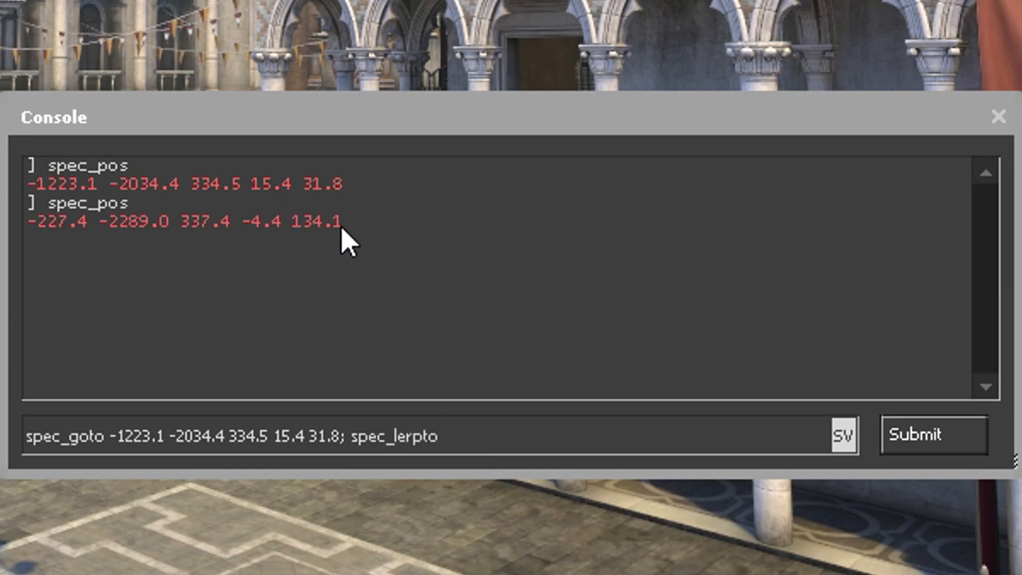
type("-227.4 -2289.0 337.4 -4.4 134.1")
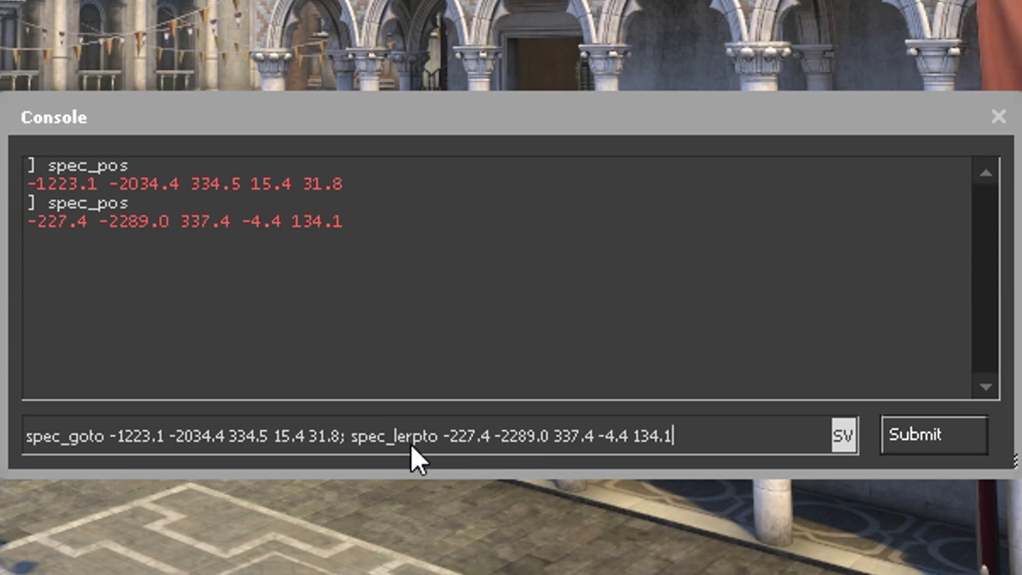
mouse_move(827, 378)
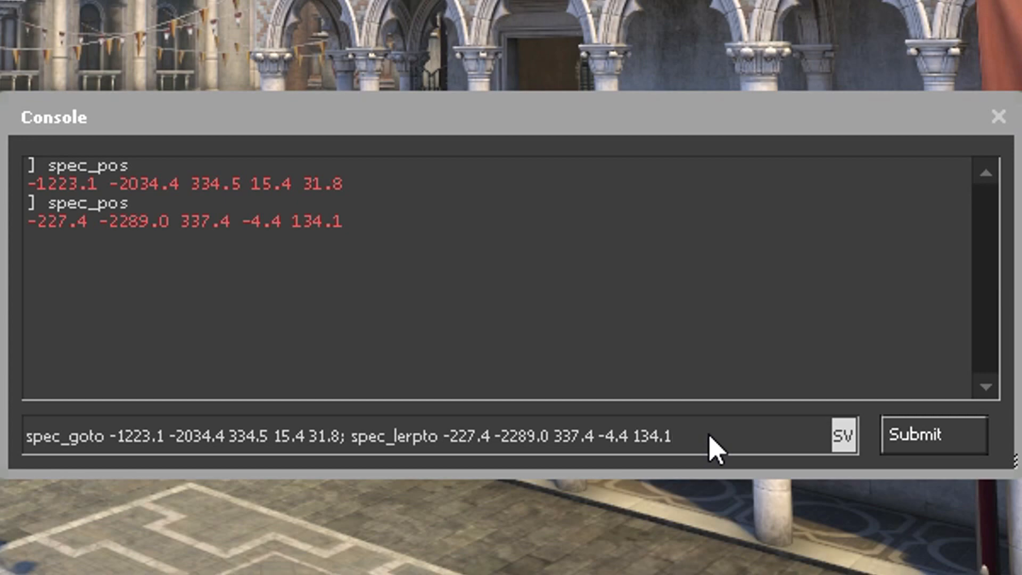
type("10 10")
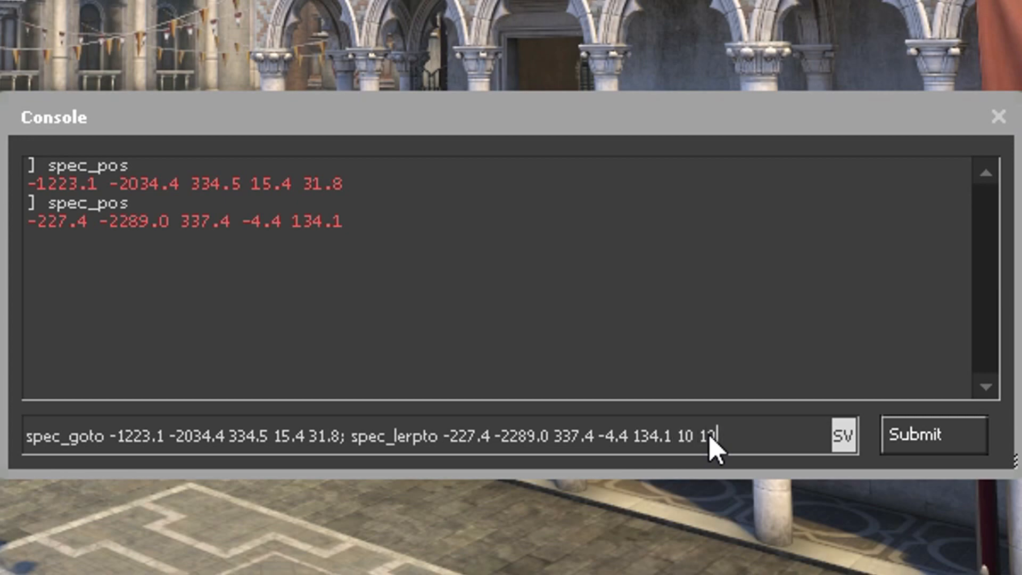
key("Backspace")
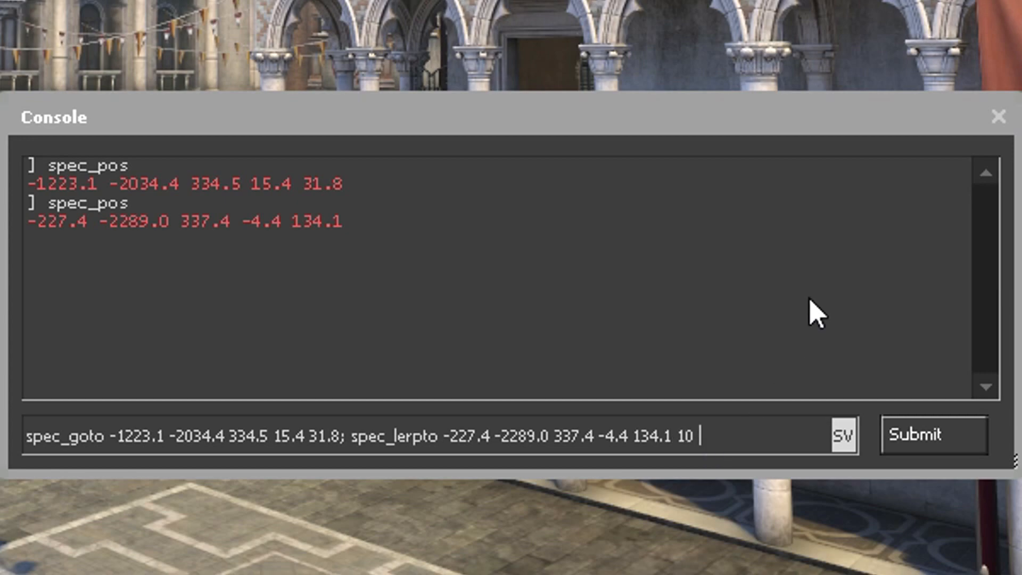
type("5 5")
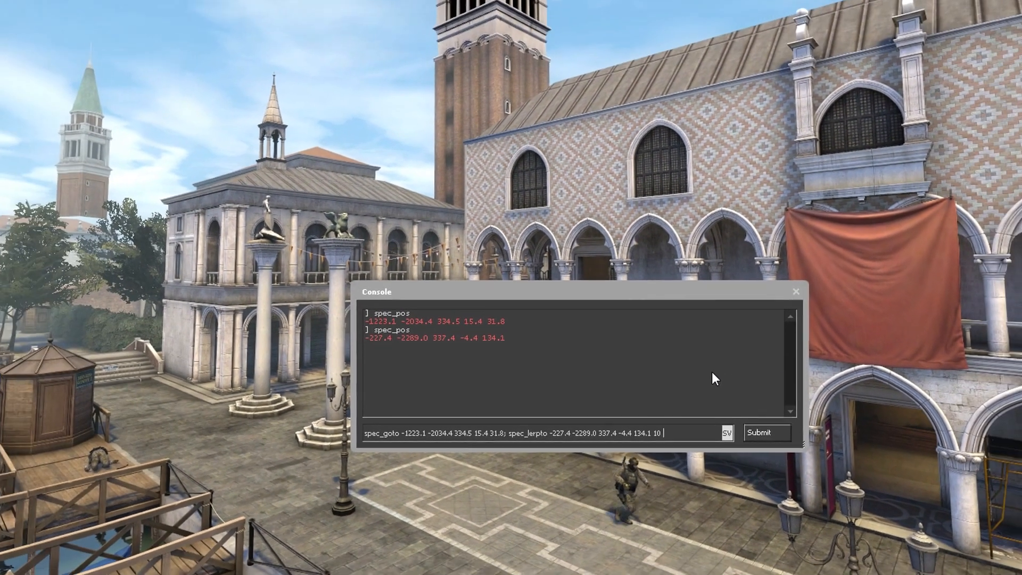
- Run the combined spec_goto; spec_lerpto command and watch the camera glide
left_click(767, 432)
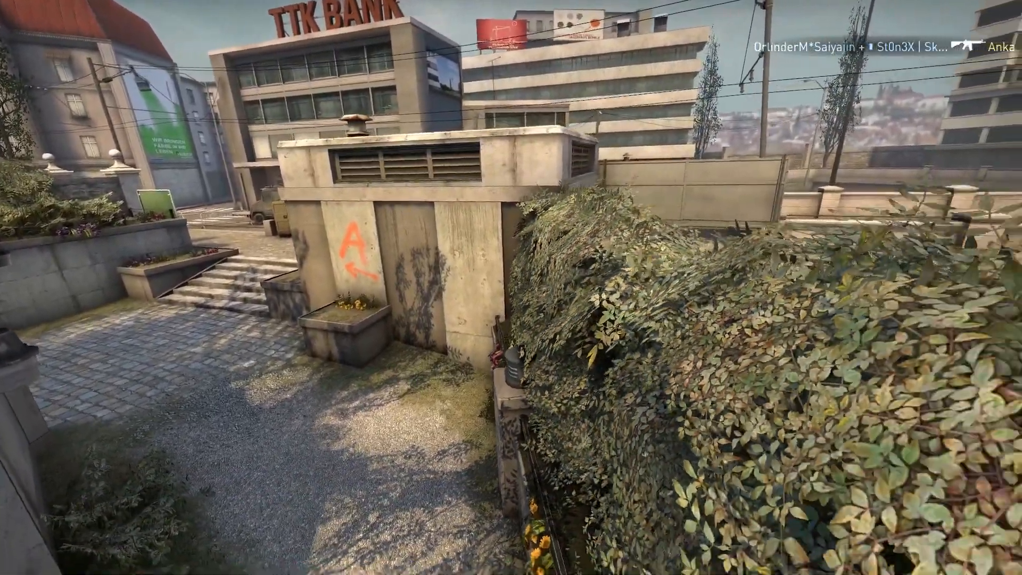
mouse_move(511, 287)
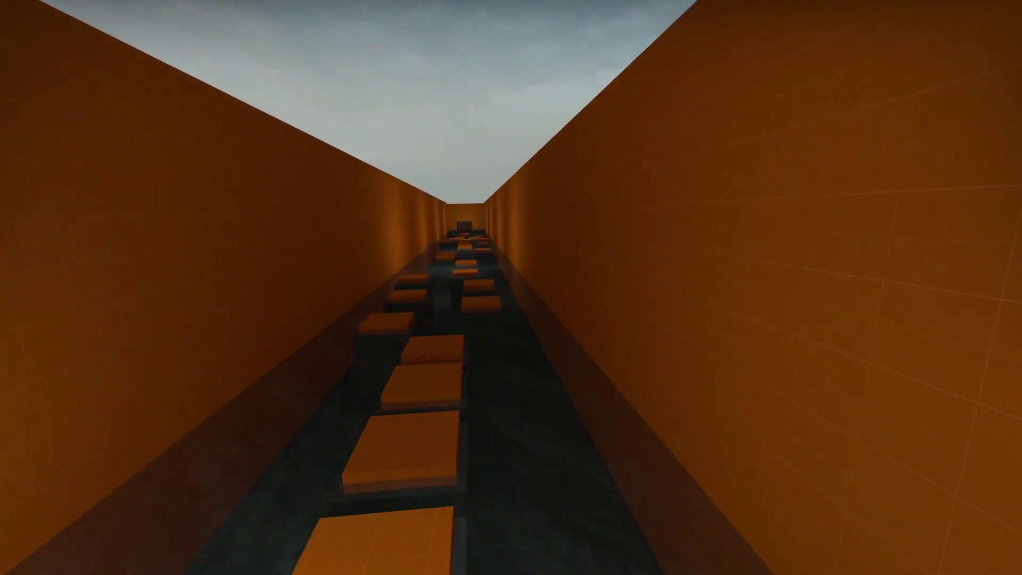
mouse_move(511, 287)
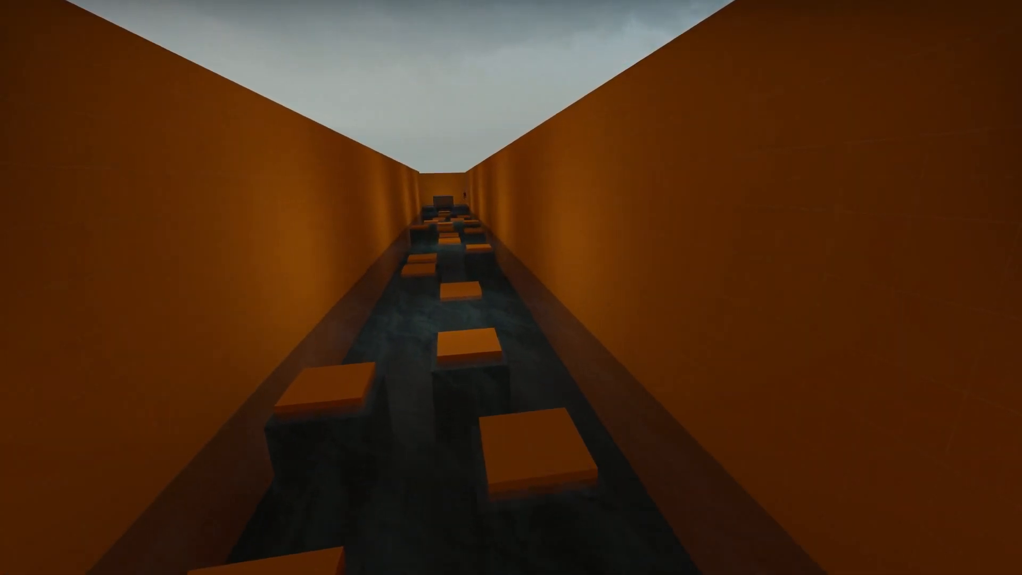
key("w")
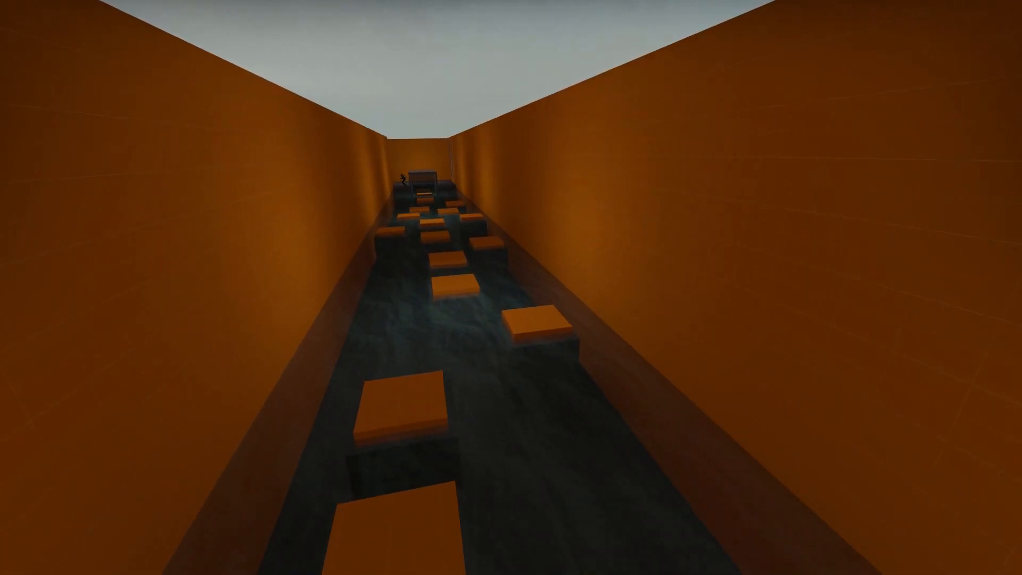